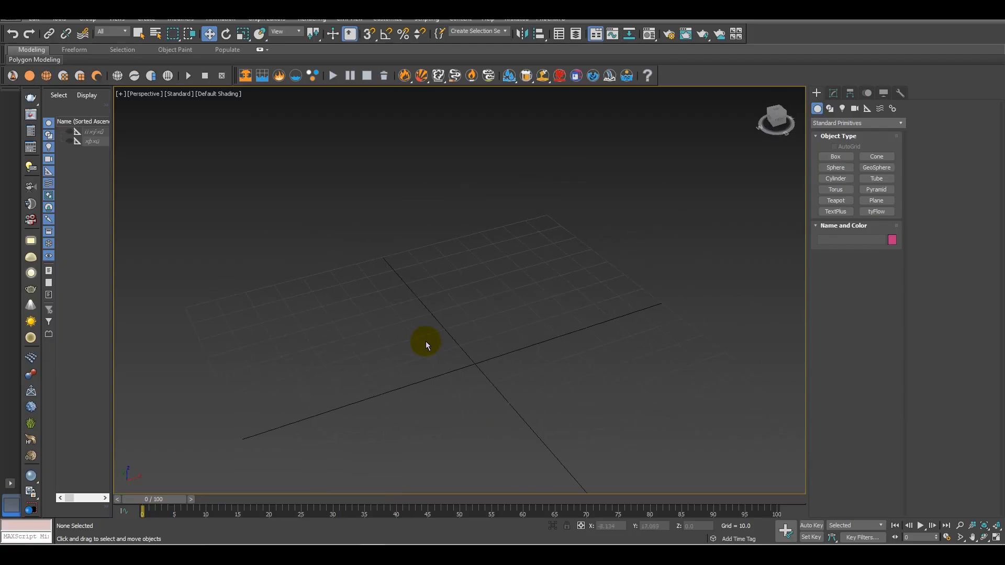
{"action": "mouse_move", "coordinate": [426, 343]}
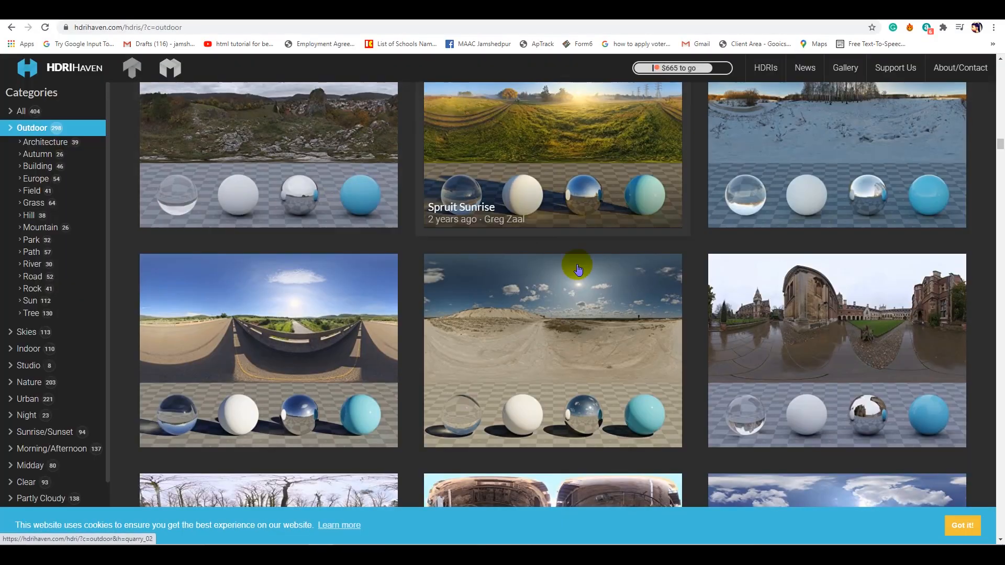
- Scroll down through the Outdoor HDRI thumbnails on hdrihaven.com
{"action": "scroll", "scroll_direction": "down", "scroll_amount": 3}
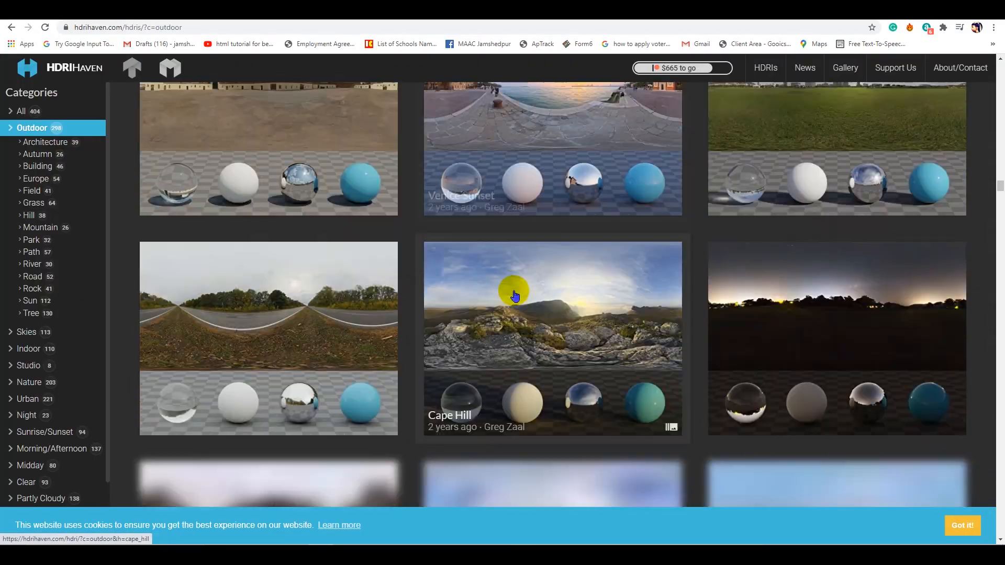
{"action": "scroll", "scroll_direction": "down", "scroll_amount": 3}
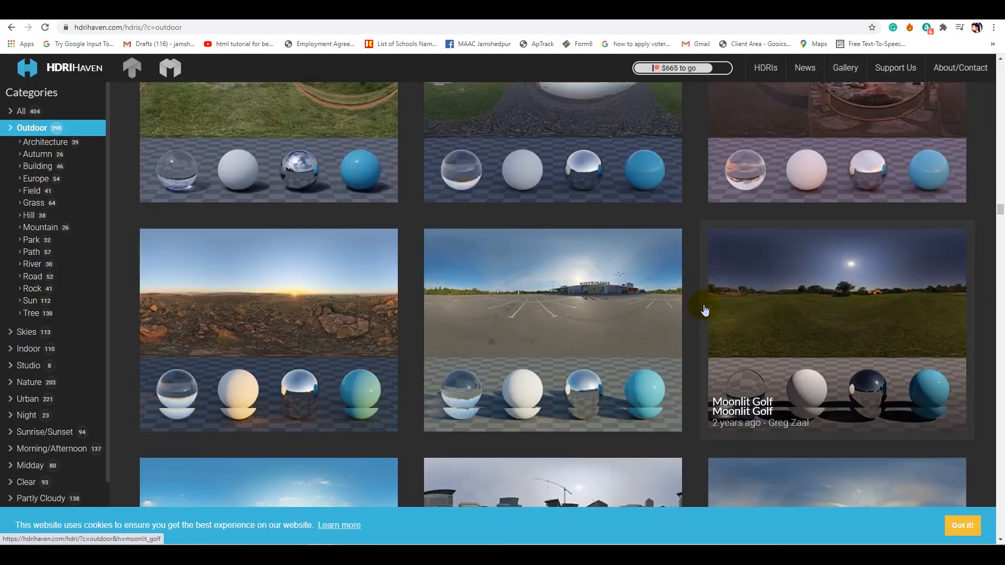
{"action": "scroll", "scroll_direction": "down", "scroll_amount": 3}
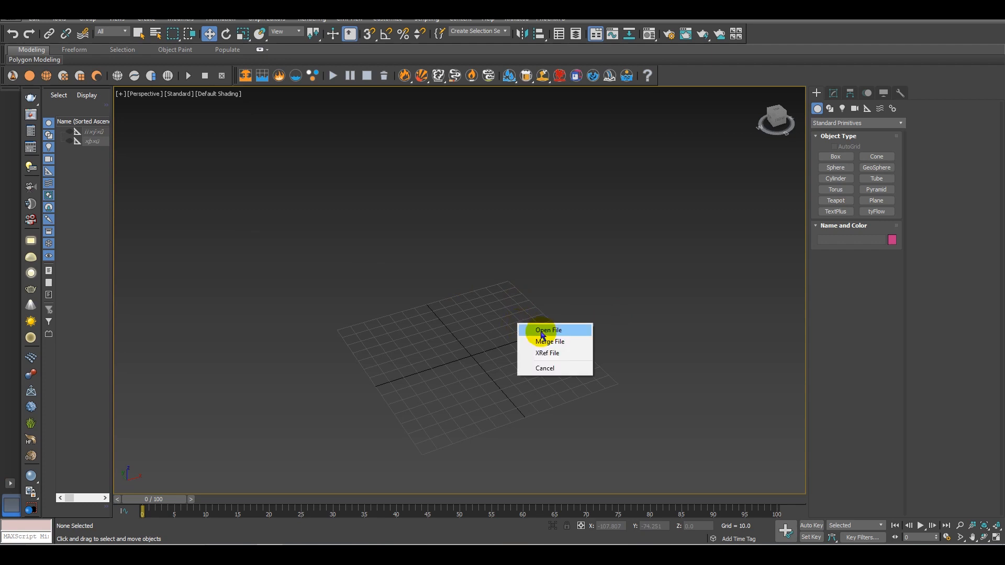
- Bring the dropped helicopter .max file in with Open File and orbit around the model
{"action": "left_click", "coordinate": [548, 330]}
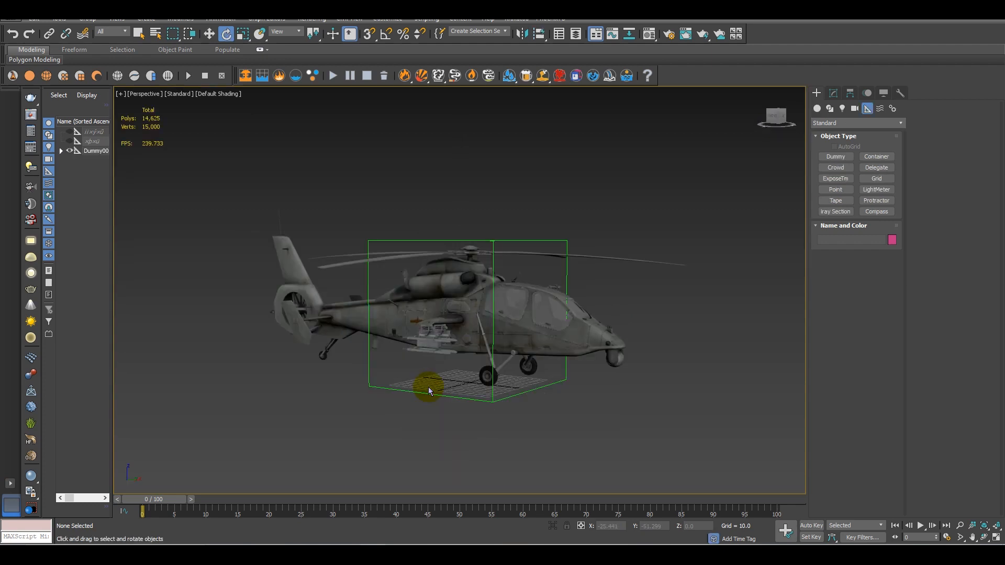
{"action": "left_click_drag", "start_coordinate": [428, 391], "coordinate": [567, 388]}
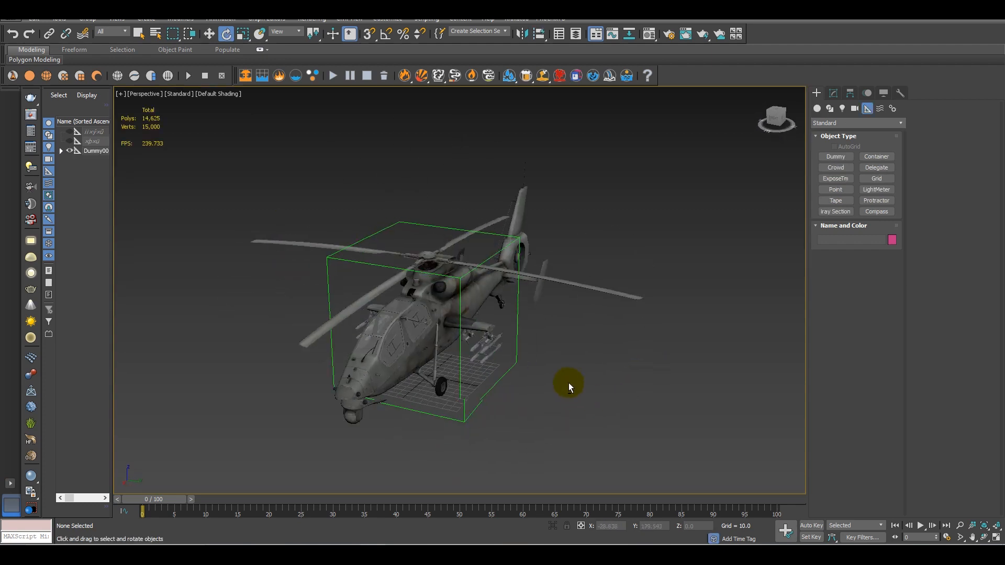
{"action": "left_click_drag", "start_coordinate": [568, 387], "coordinate": [564, 401]}
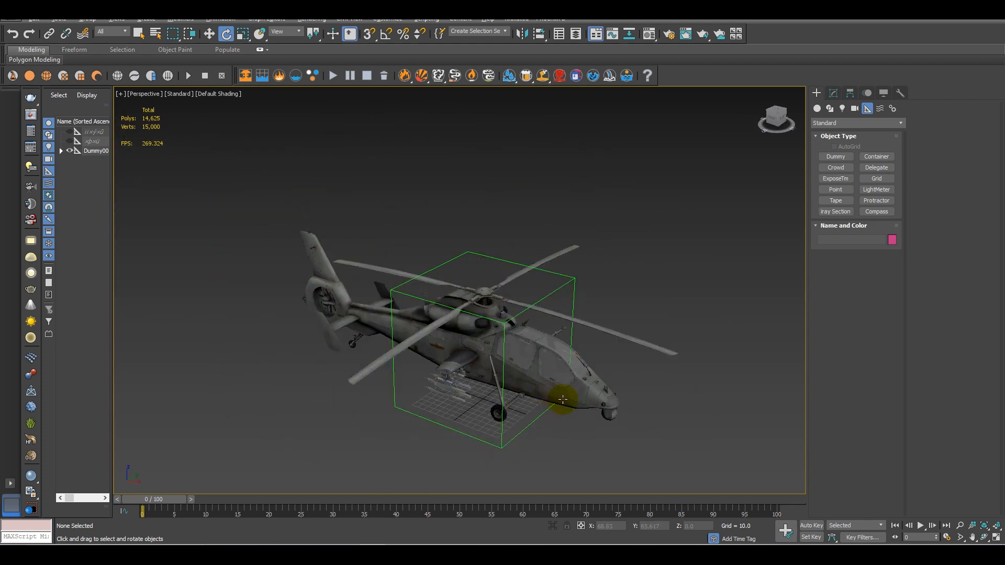
{"action": "left_click_drag", "start_coordinate": [564, 400], "coordinate": [586, 375]}
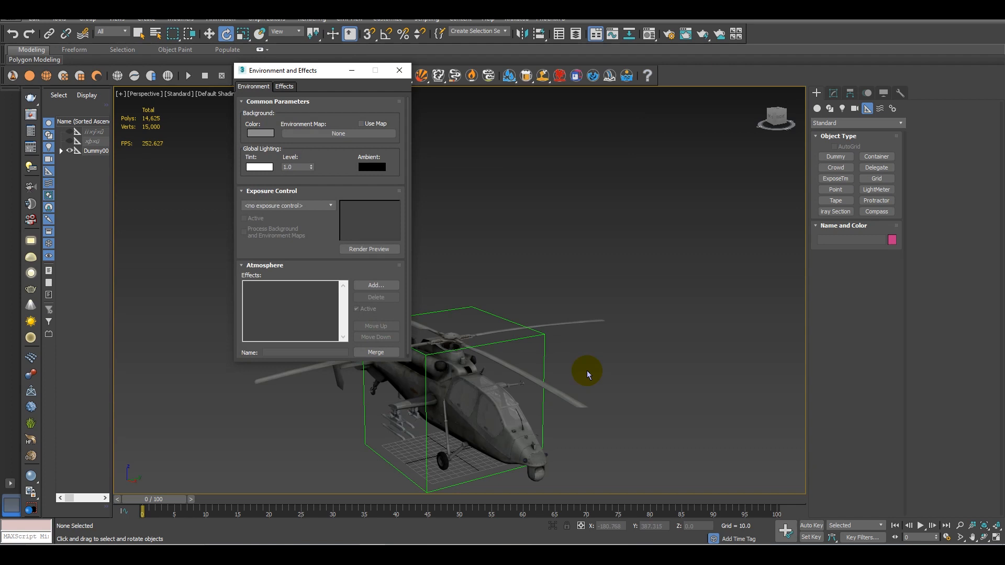
- Bring up the Material Editor and make V-Ray Adv 3.60.03 the production renderer in Render Setup
{"action": "left_click", "coordinate": [648, 33]}
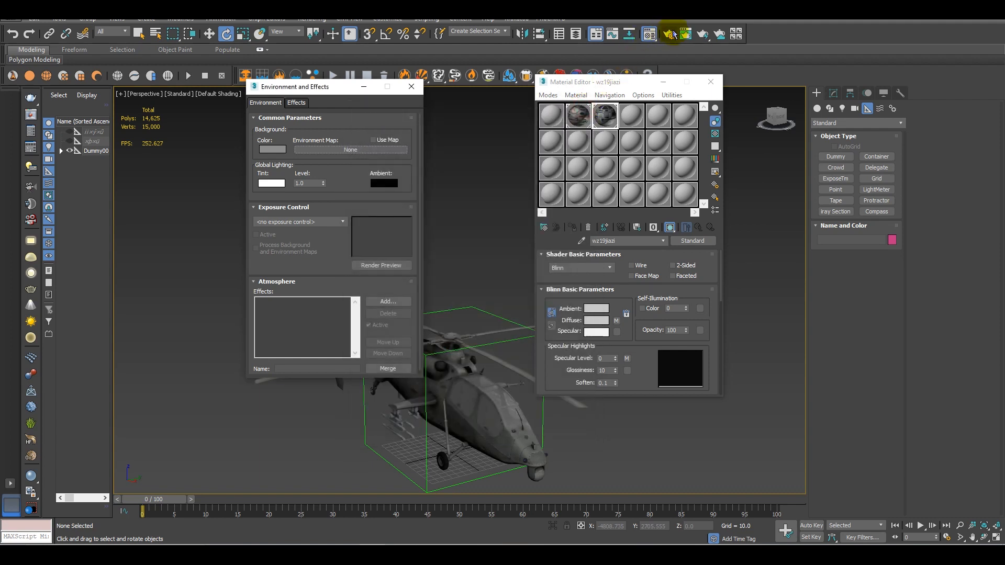
{"action": "left_click", "coordinate": [669, 34]}
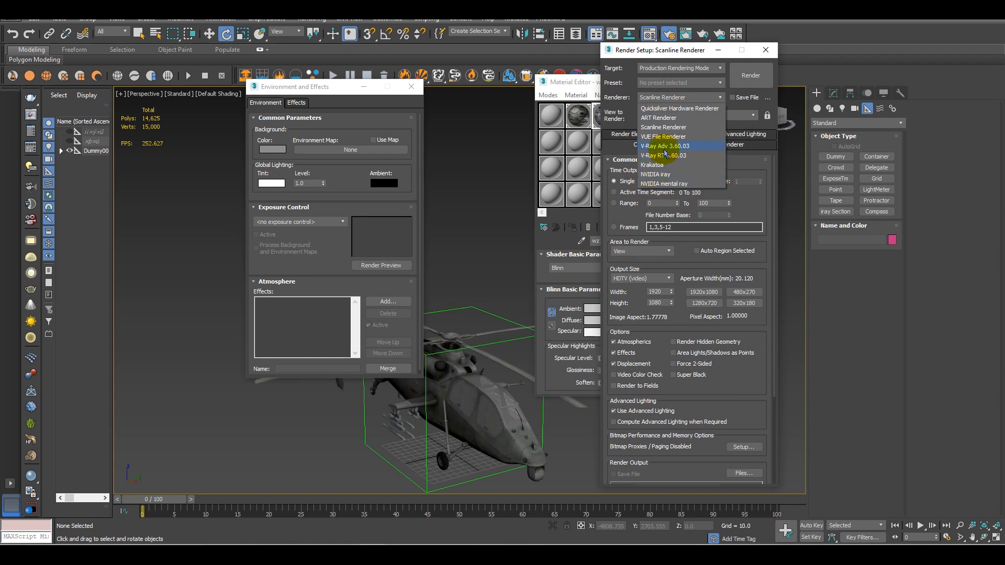
{"action": "left_click", "coordinate": [663, 145]}
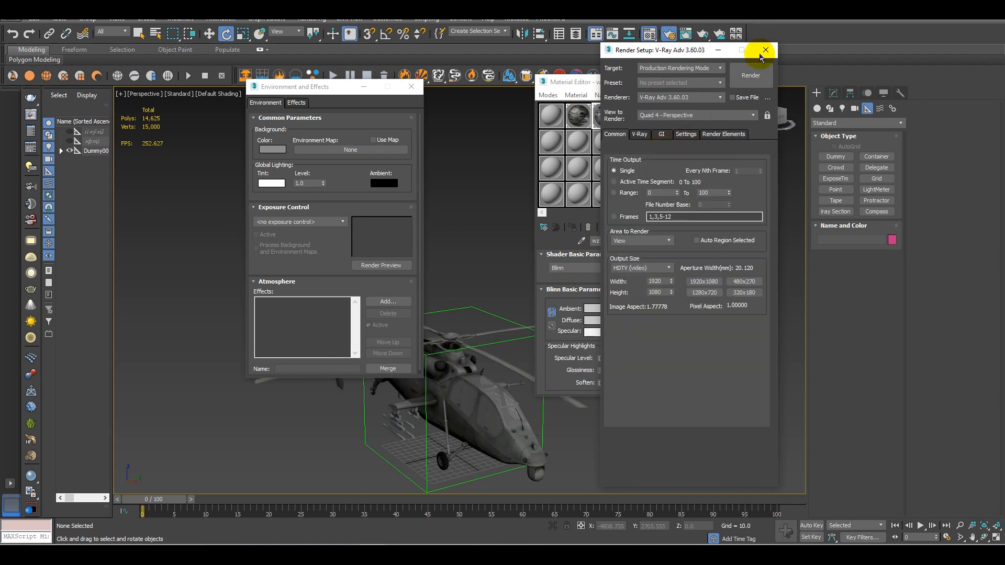
{"action": "left_click", "coordinate": [764, 50]}
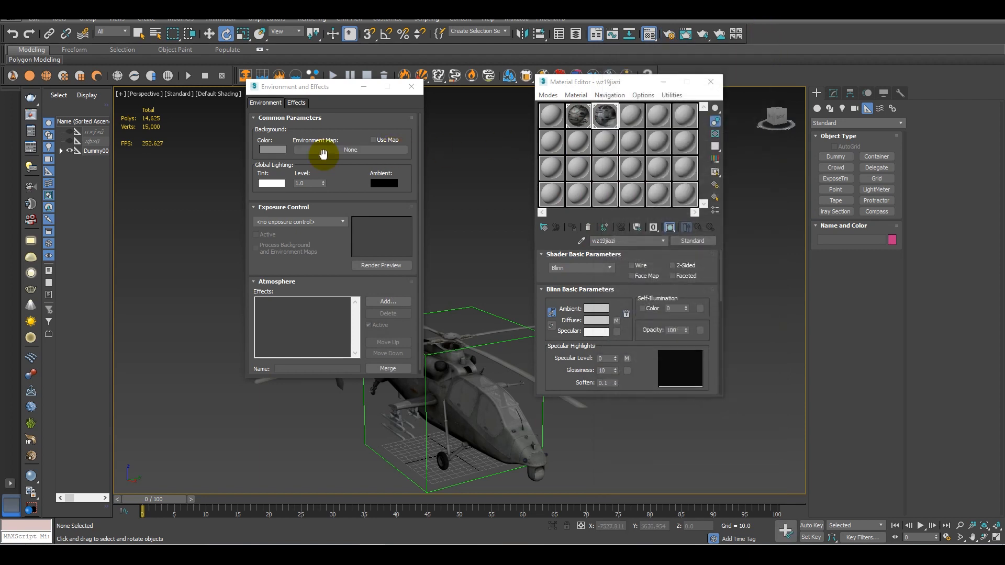
- Assign a VRayHDRI map as the environment map, instanced into a Material Editor slot
{"action": "left_click", "coordinate": [373, 150]}
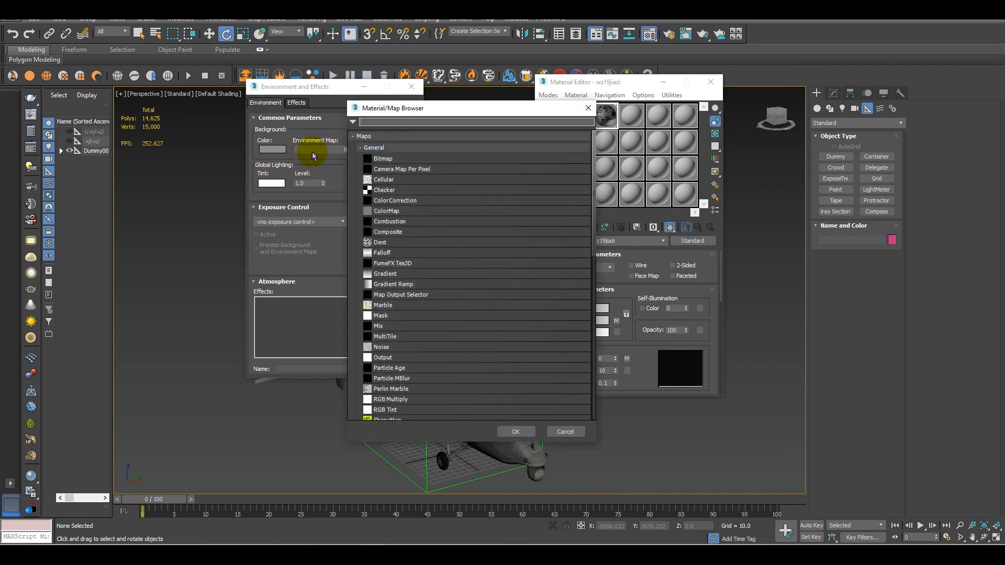
{"action": "scroll", "scroll_direction": "down", "scroll_amount": 3}
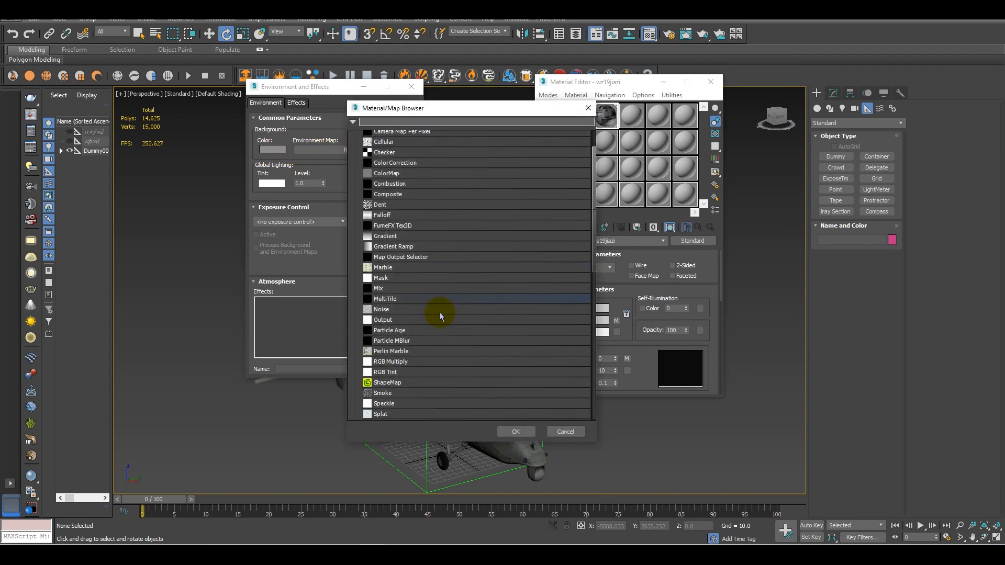
{"action": "scroll", "scroll_direction": "down", "scroll_amount": 3}
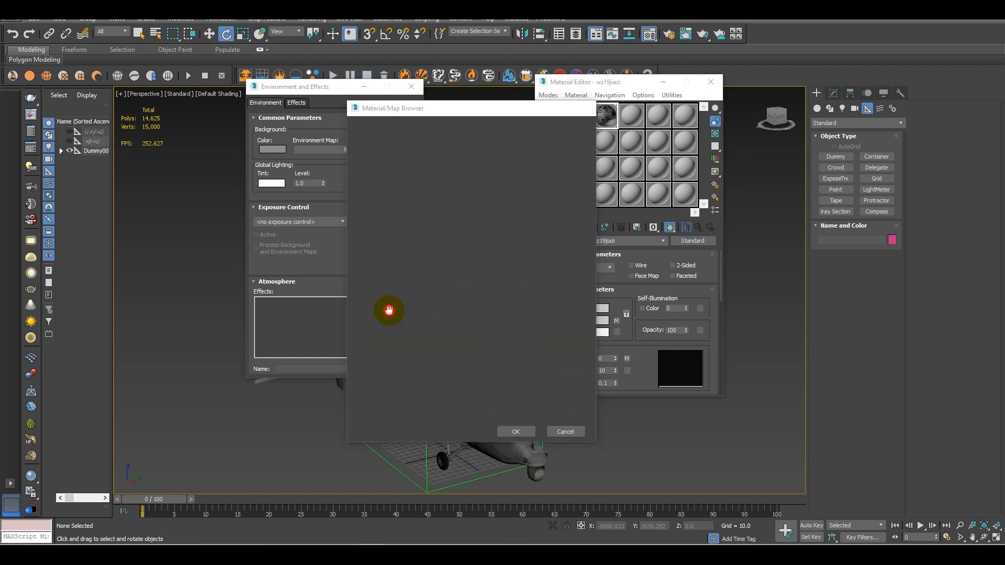
{"action": "left_click", "coordinate": [515, 431]}
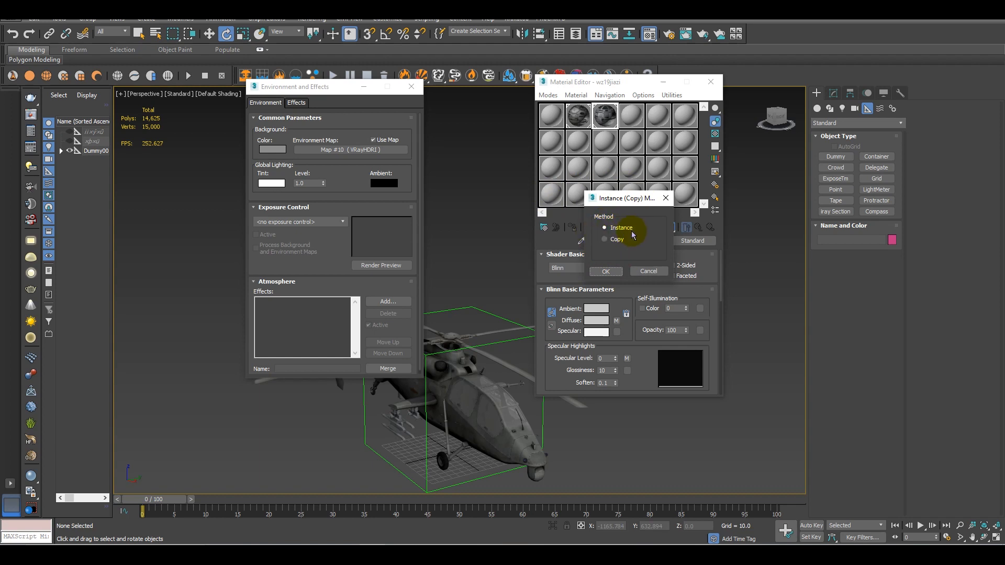
{"action": "left_click", "coordinate": [605, 272]}
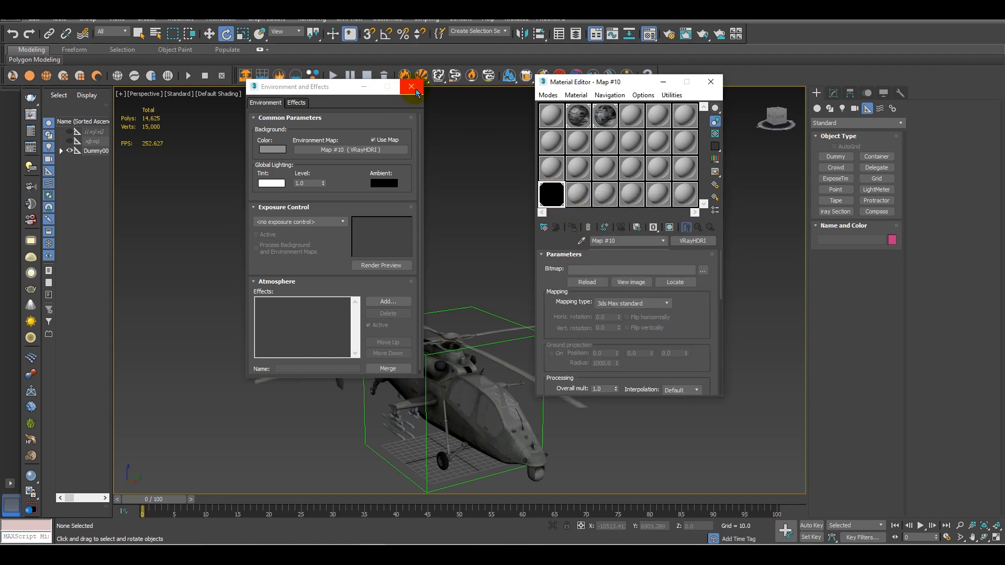
{"action": "left_click", "coordinate": [412, 87]}
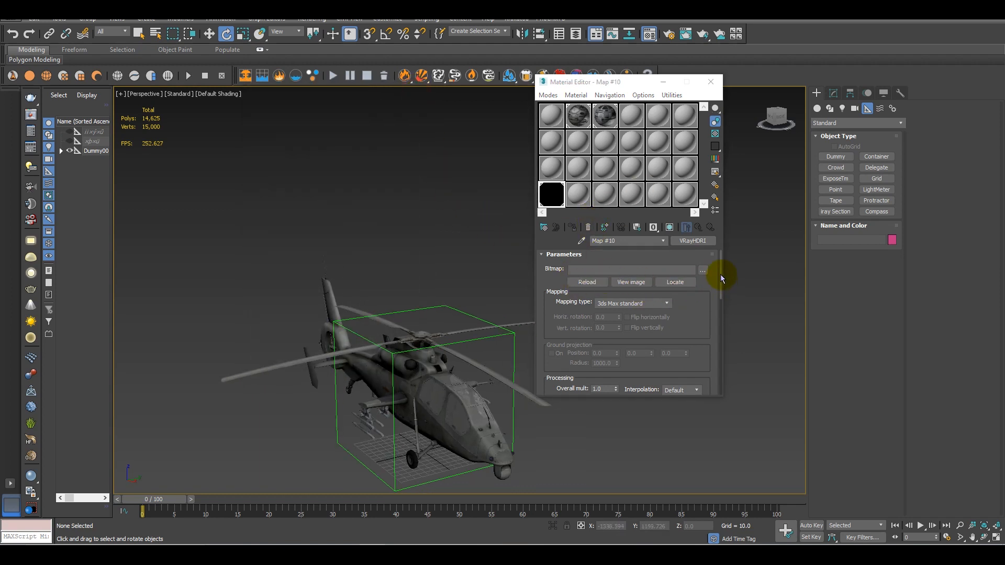
- Load industrial_sunset_4k from Downloads as the VRayHDRI map's bitmap
{"action": "left_click", "coordinate": [702, 271]}
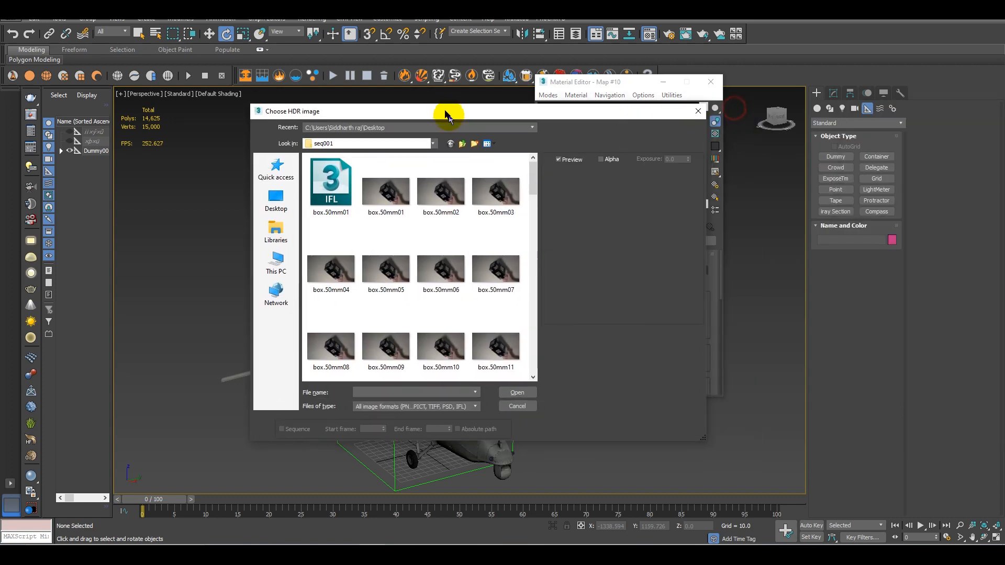
{"action": "left_click", "coordinate": [275, 199]}
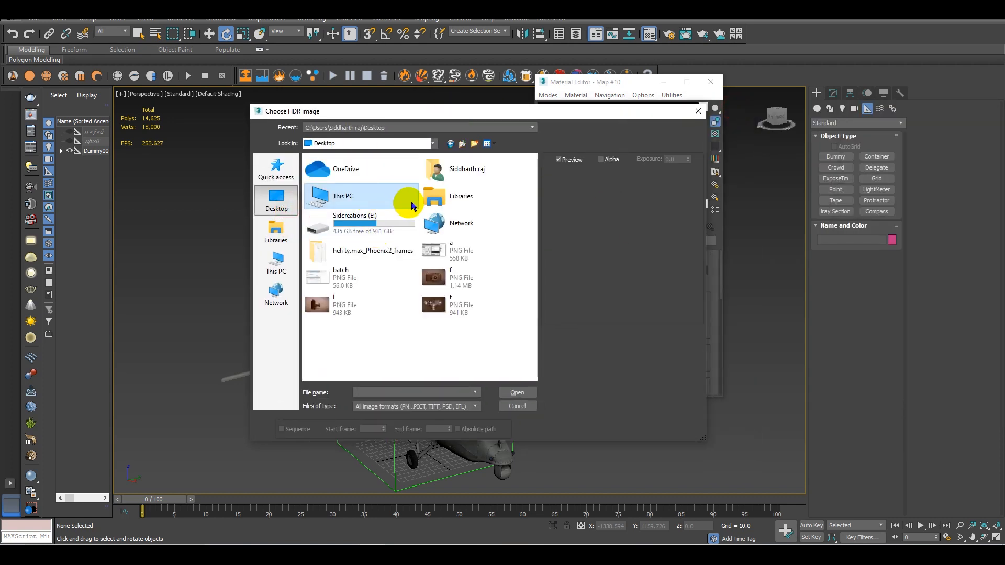
{"action": "double_click", "coordinate": [467, 168]}
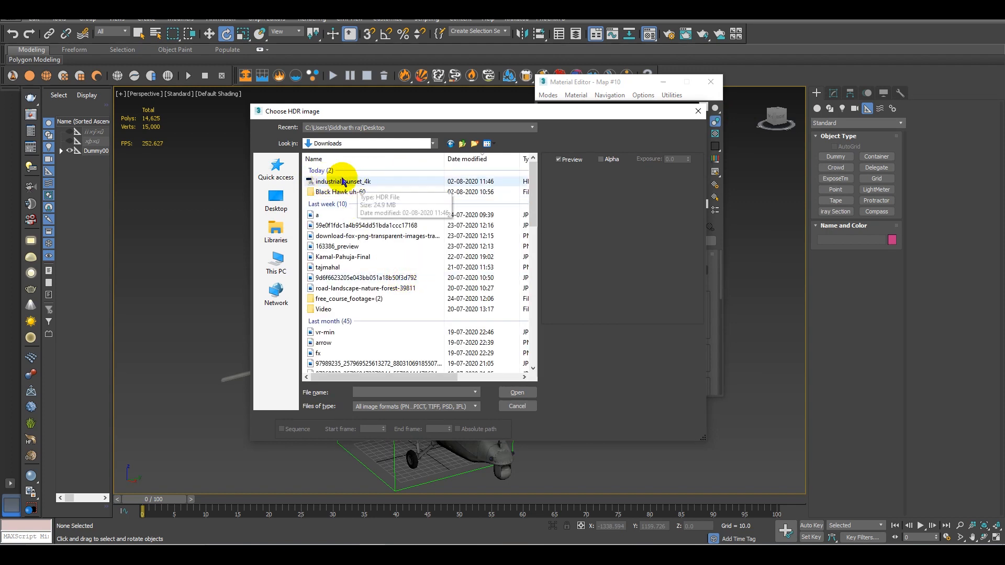
{"action": "left_click", "coordinate": [344, 181]}
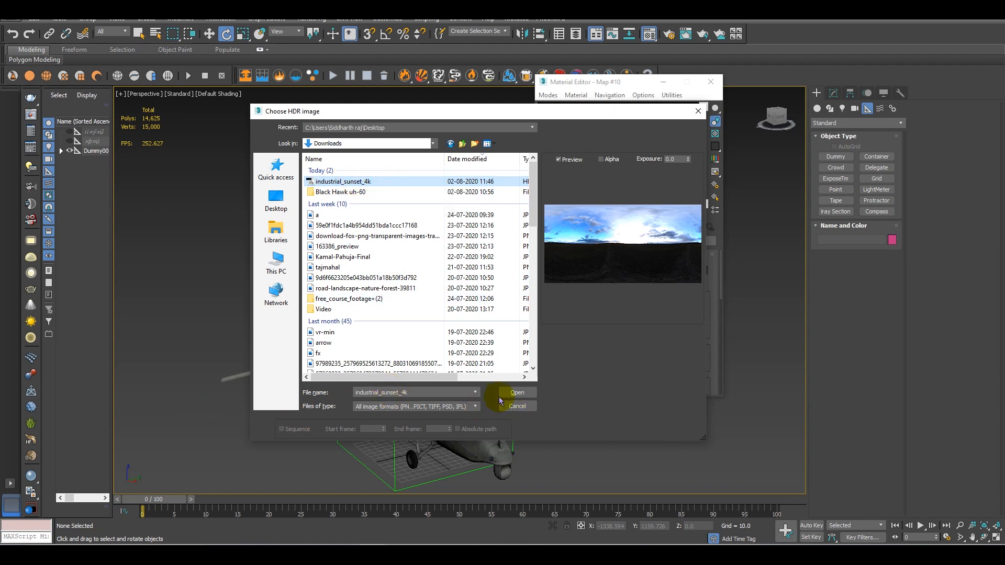
{"action": "left_click", "coordinate": [516, 393]}
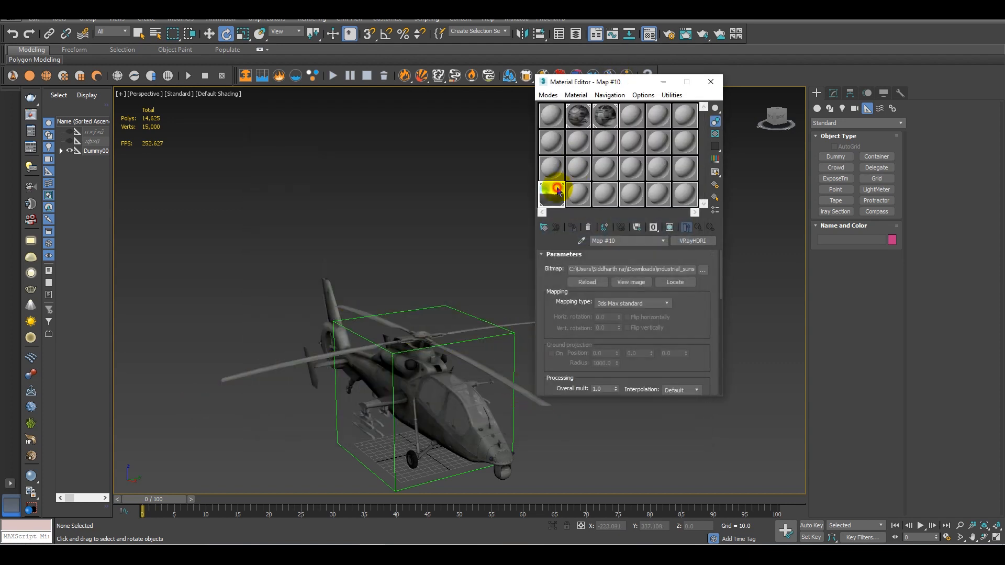
- Preview the sunset HDR at full size and set its mapping type to Spherical
{"action": "double_click", "coordinate": [551, 196]}
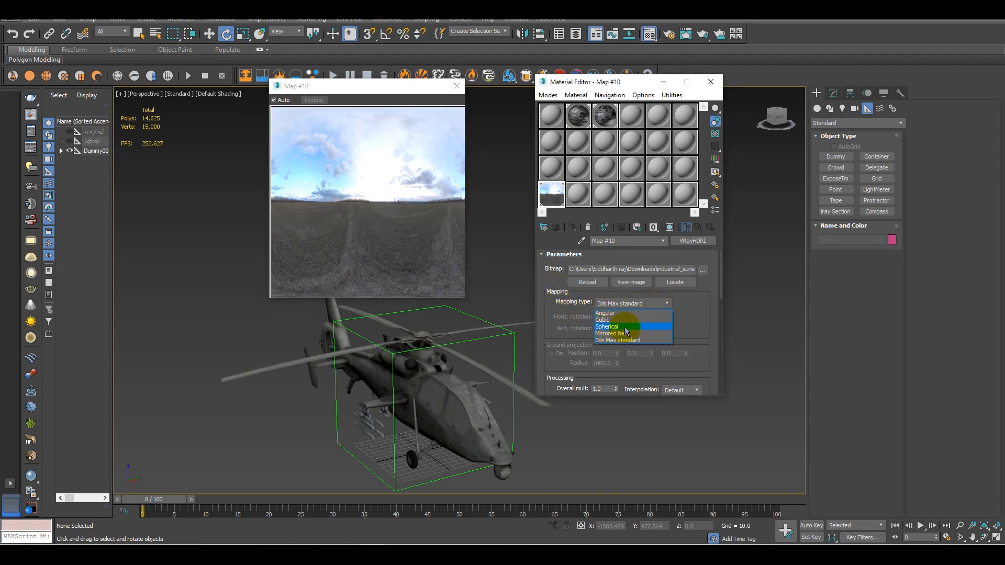
{"action": "left_click", "coordinate": [606, 327]}
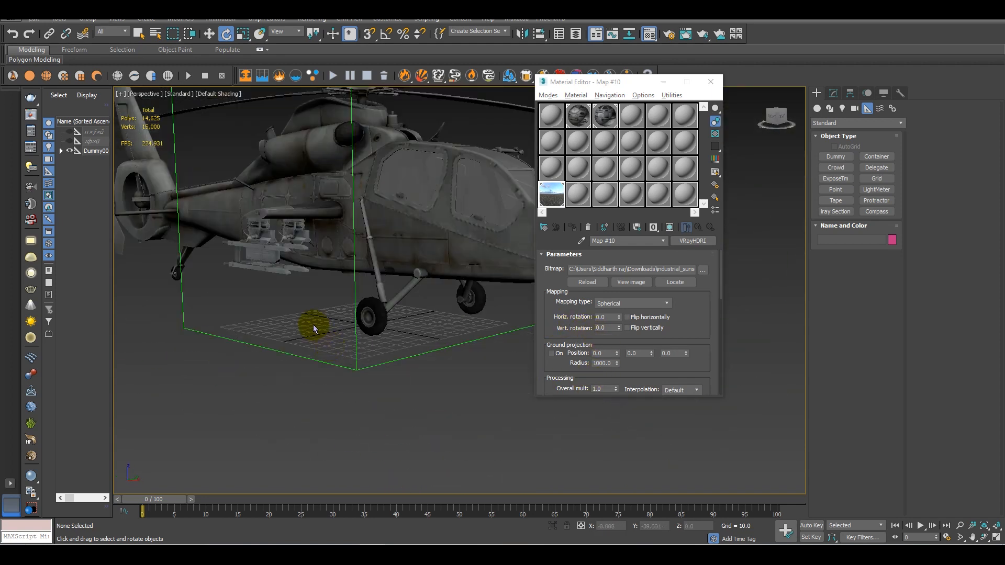
- Show the environment map as the Perspective viewport background and close the Material Editor
{"action": "left_click", "coordinate": [119, 18]}
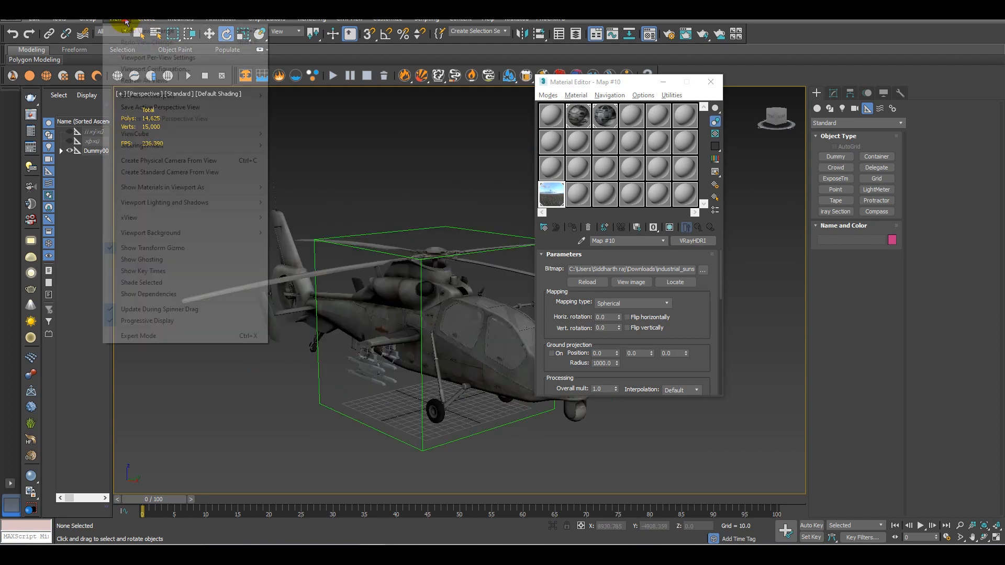
{"action": "mouse_move", "coordinate": [151, 232]}
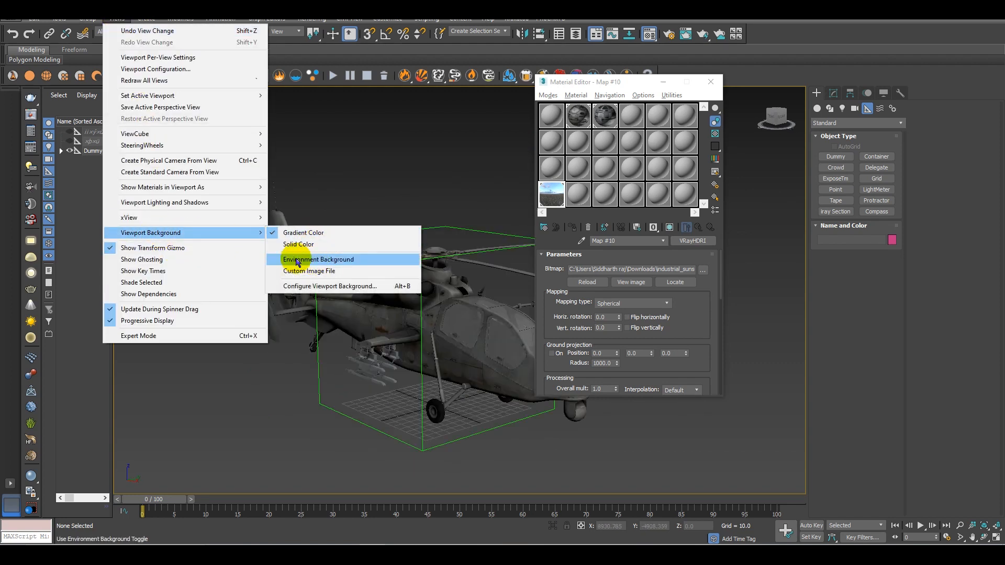
{"action": "left_click", "coordinate": [318, 259]}
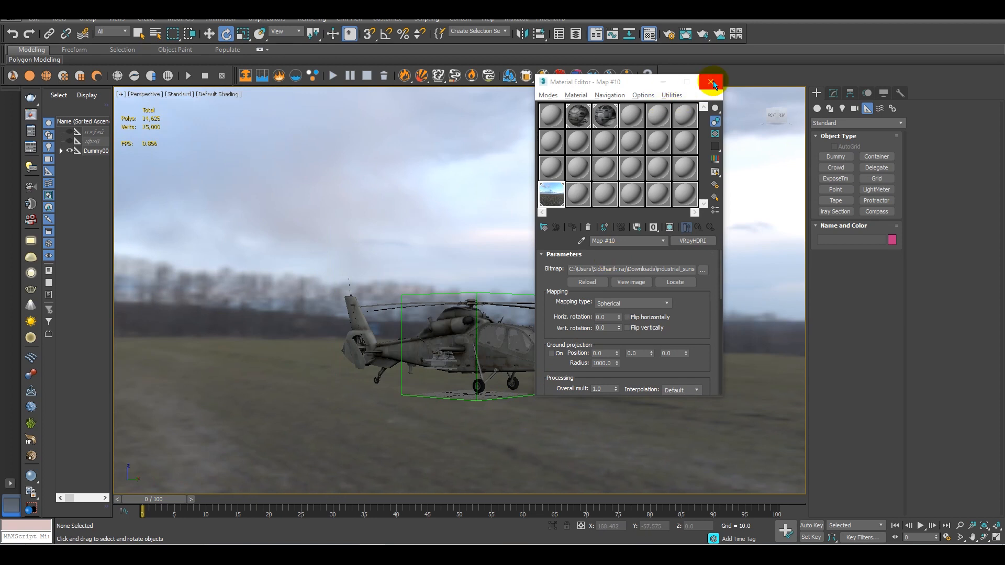
{"action": "left_click", "coordinate": [712, 84]}
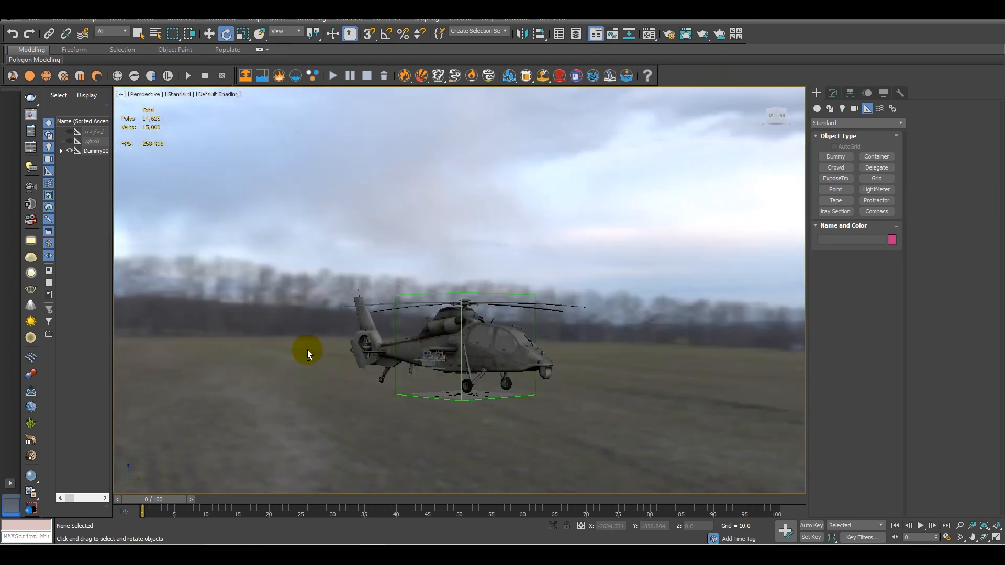
- Draw a large ground plane under the helicopter and rotate the physical camera to face it
{"action": "left_click_drag", "start_coordinate": [308, 354], "coordinate": [658, 376]}
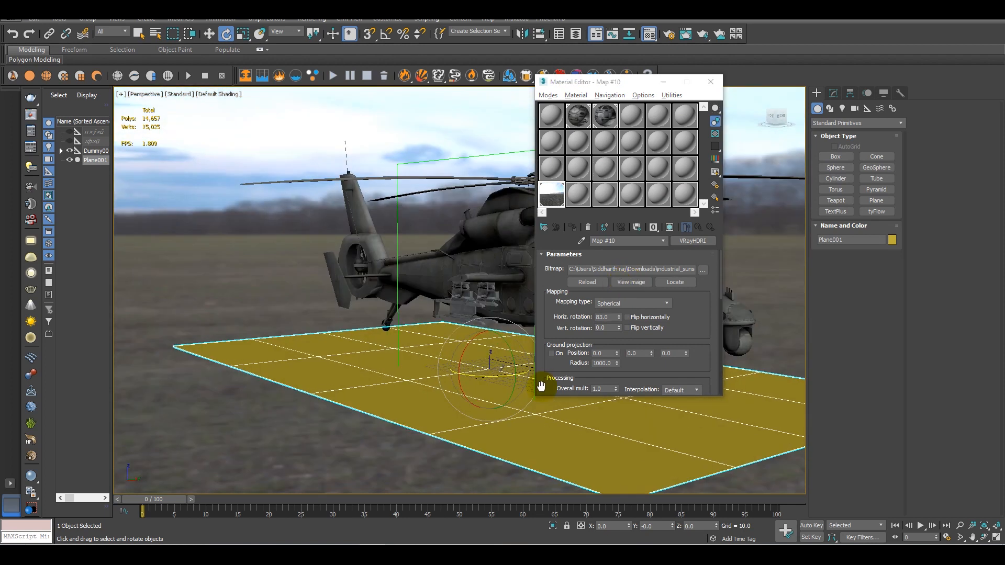
{"action": "left_click", "coordinate": [709, 81]}
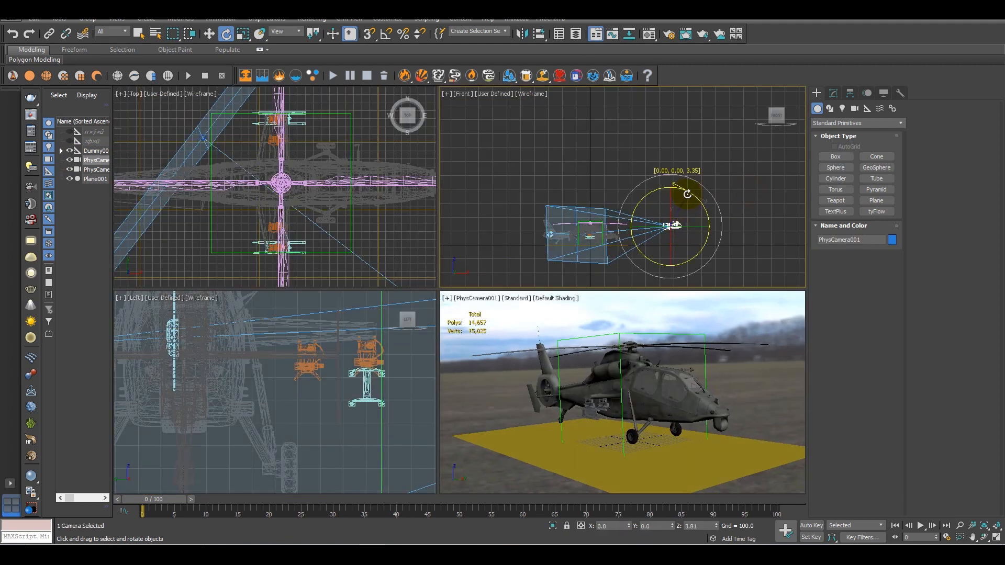
{"action": "left_click_drag", "start_coordinate": [677, 224], "coordinate": [609, 254]}
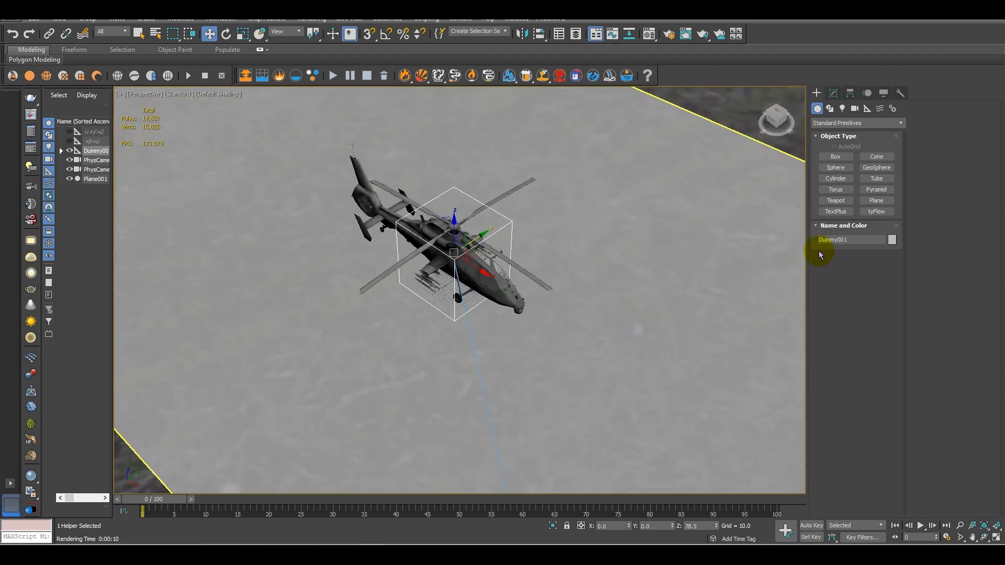
- Place a VRayLight from the V-Ray lights panel and set its type to Dome
{"action": "left_click", "coordinate": [842, 108]}
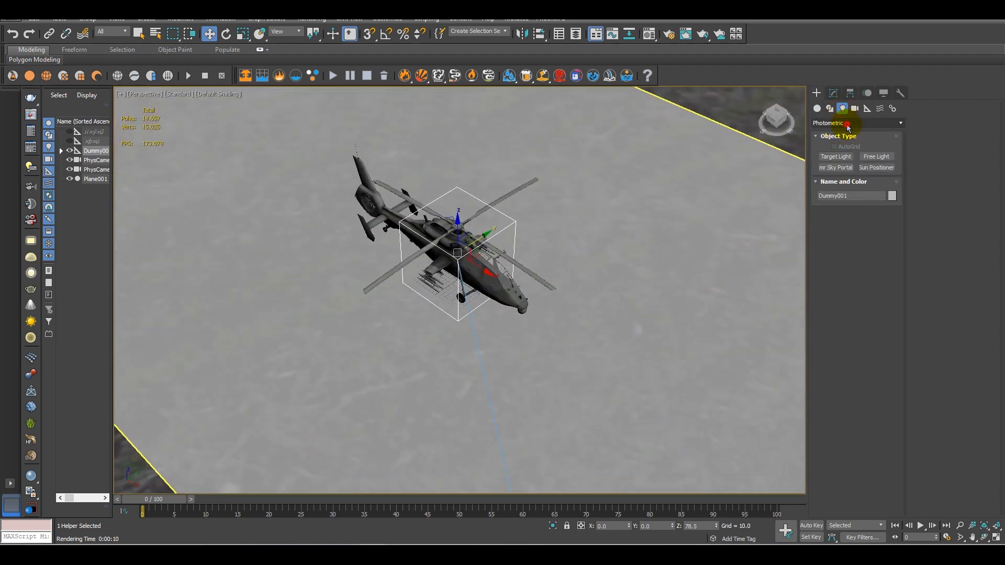
{"action": "left_click", "coordinate": [856, 122]}
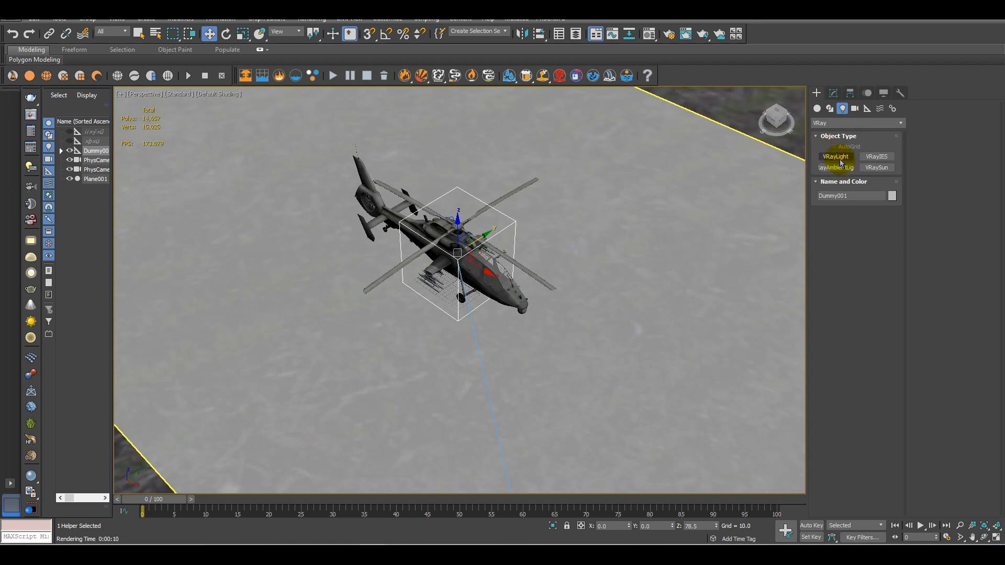
{"action": "left_click", "coordinate": [836, 156]}
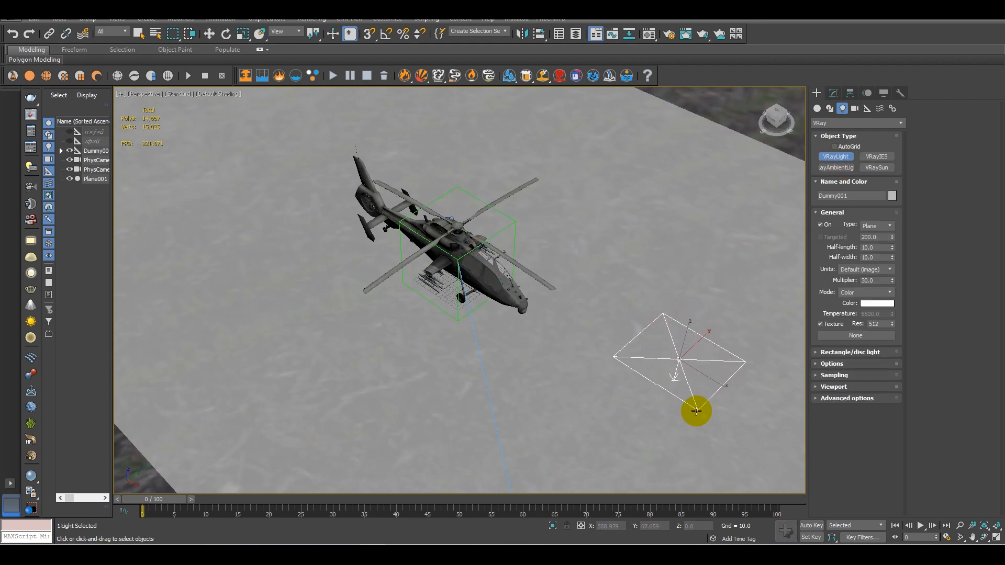
{"action": "left_click", "coordinate": [890, 225]}
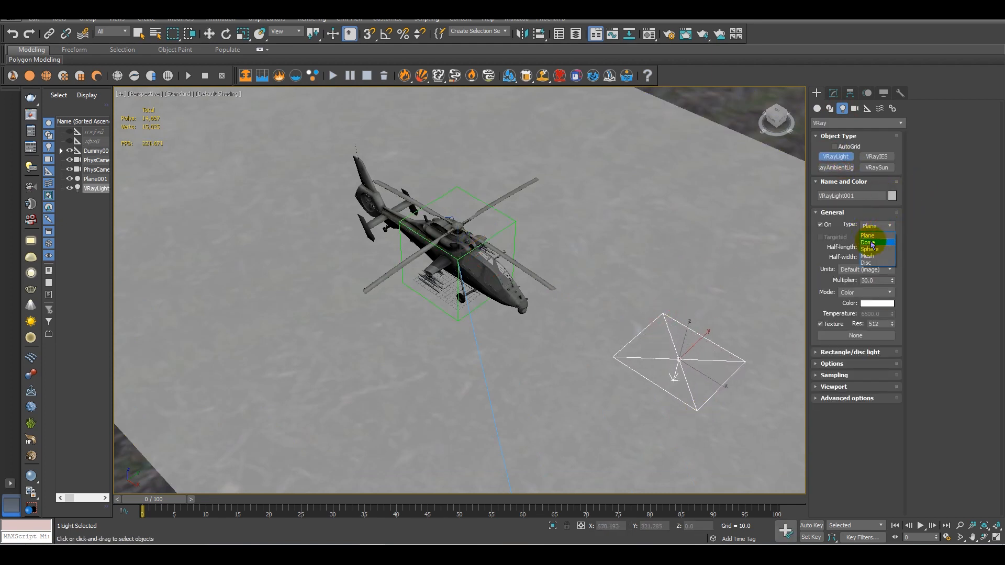
{"action": "left_click", "coordinate": [869, 242]}
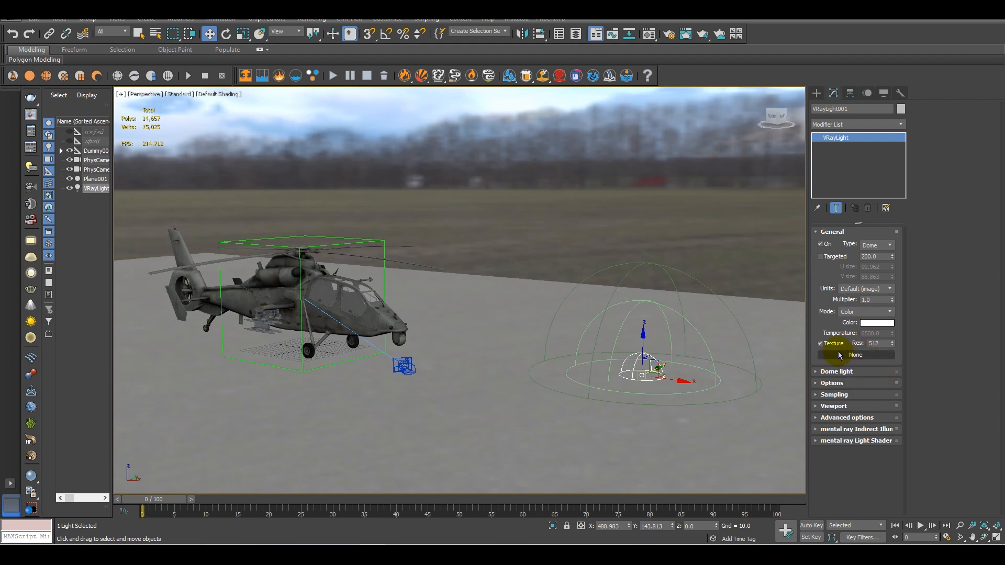
- Link the VRayHDRI map to the dome light's Texture slot as an instance, then select the ground plane
{"action": "left_click", "coordinate": [856, 355]}
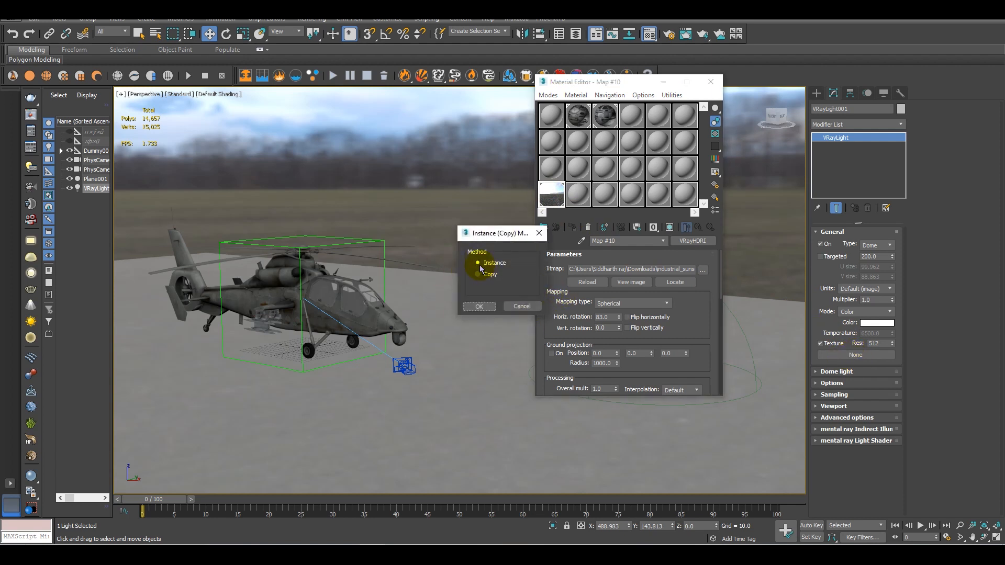
{"action": "left_click", "coordinate": [479, 305]}
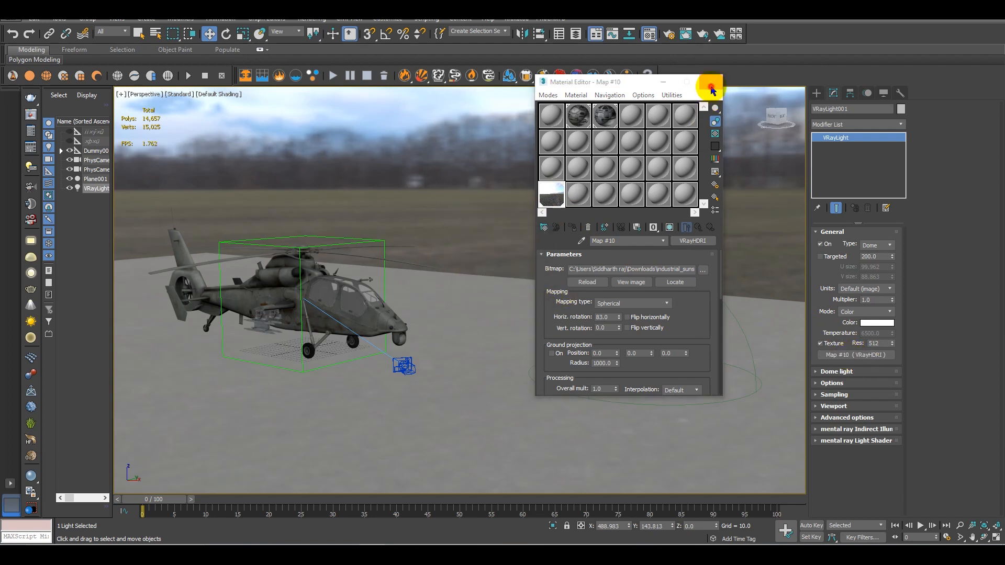
{"action": "left_click", "coordinate": [710, 87]}
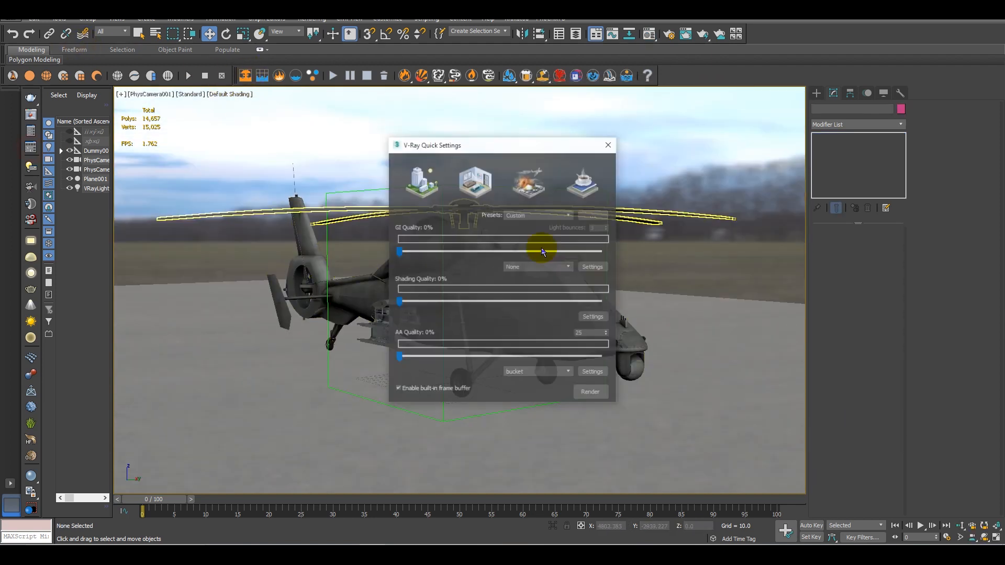
{"action": "left_click", "coordinate": [589, 391]}
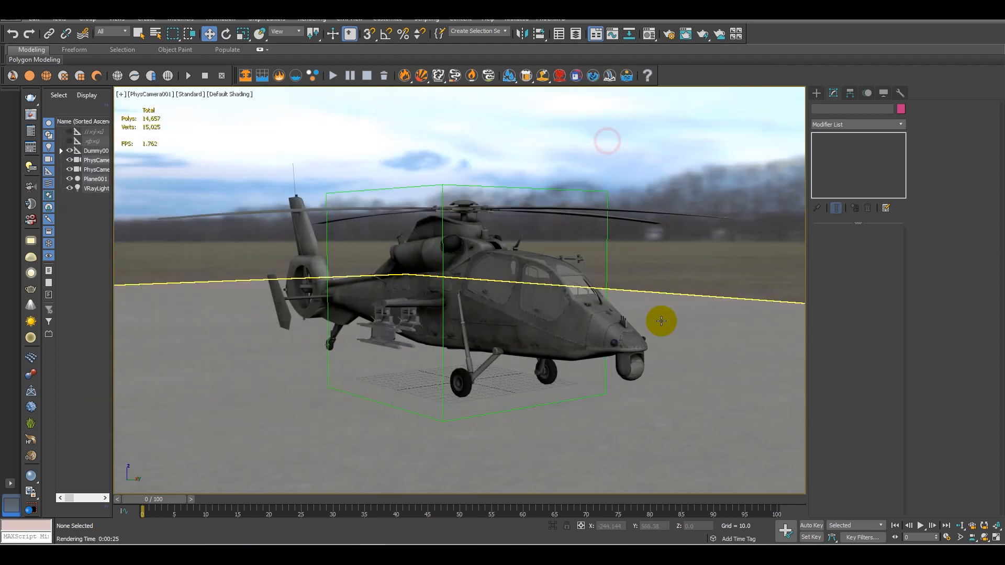
{"action": "left_click", "coordinate": [96, 178]}
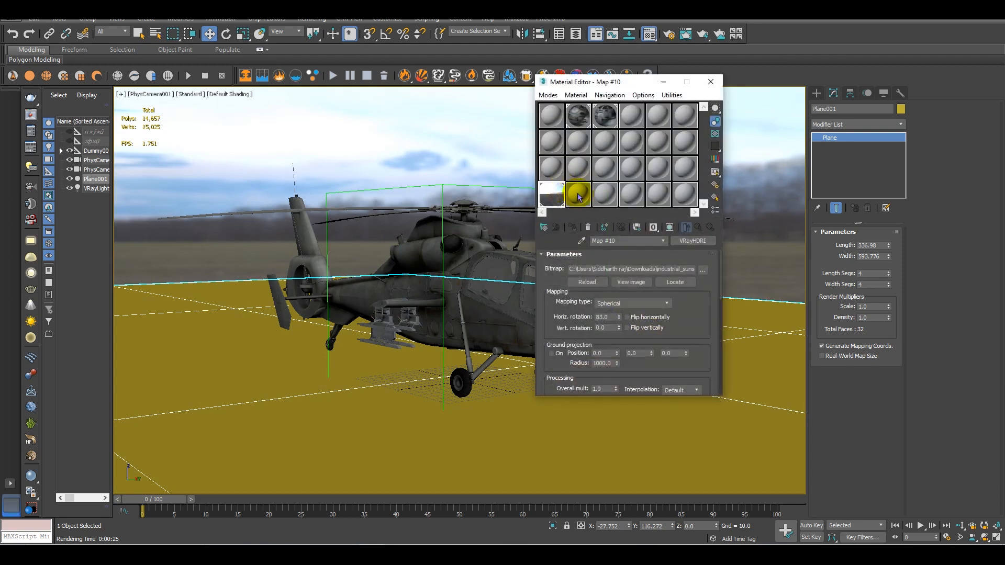
{"action": "mouse_move", "coordinate": [576, 197]}
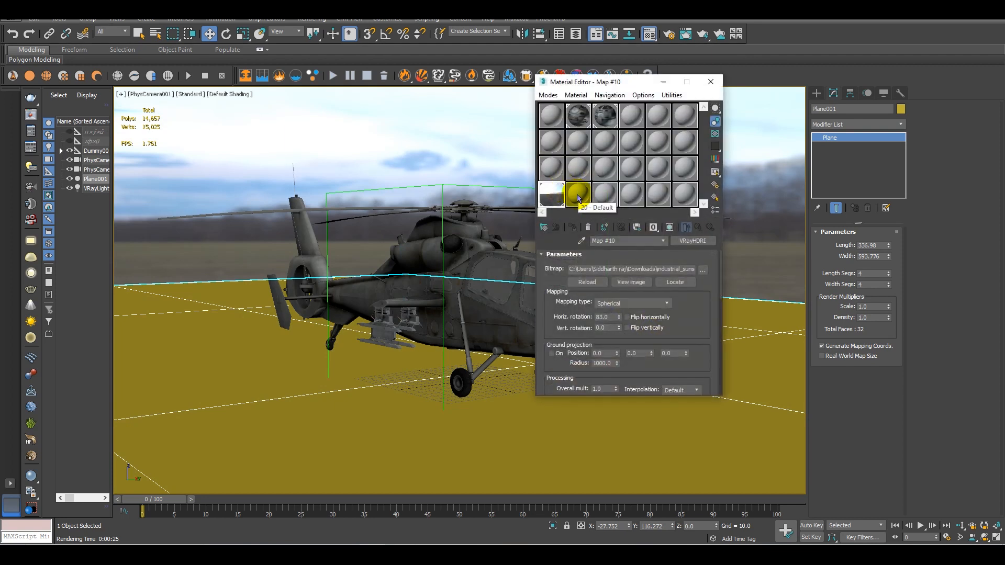
- Make a fresh sample a VRayMtlWrapper with a VRayMtl as its base material
{"action": "left_click", "coordinate": [576, 195]}
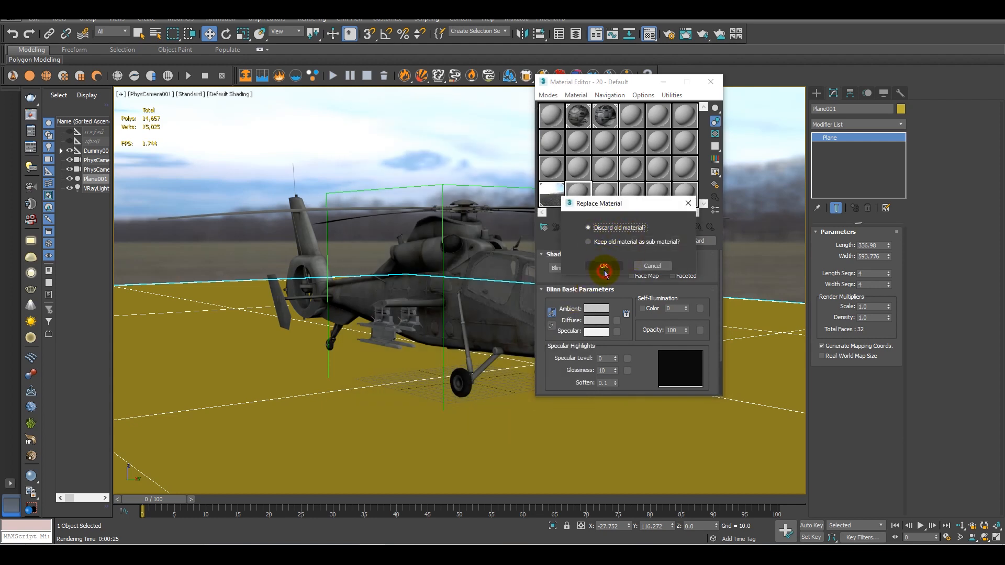
{"action": "left_click", "coordinate": [603, 266]}
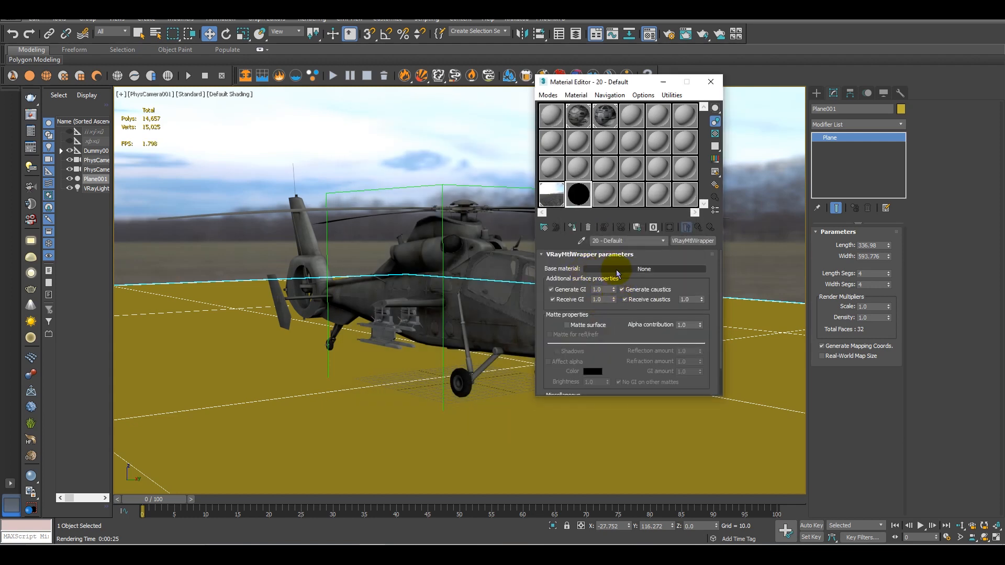
{"action": "left_click", "coordinate": [671, 269]}
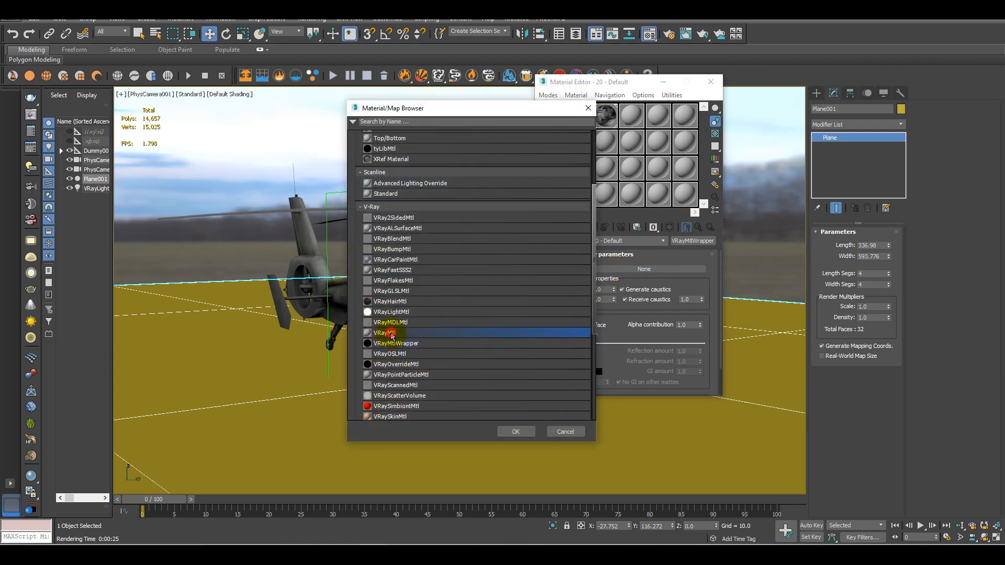
{"action": "left_click", "coordinate": [515, 431]}
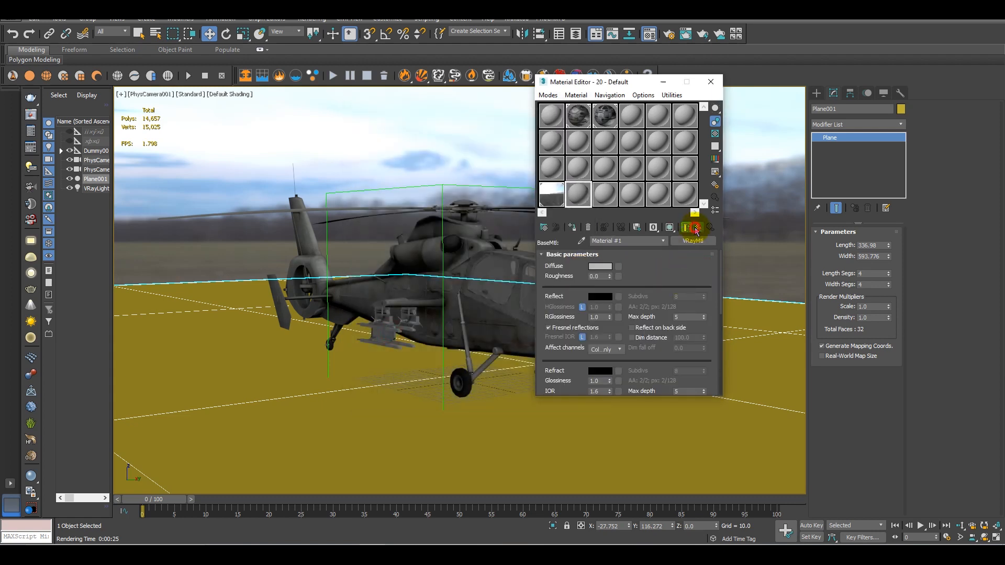
{"action": "left_click", "coordinate": [685, 227]}
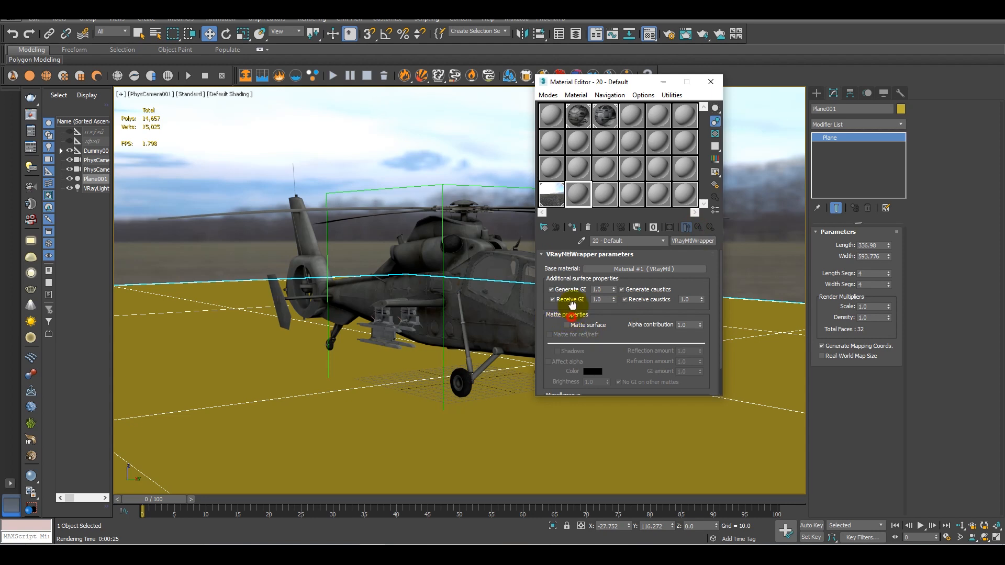
- Enable Matte surface and Matte for refl/refr on the wrapper for the ground plane
{"action": "left_click", "coordinate": [566, 295]}
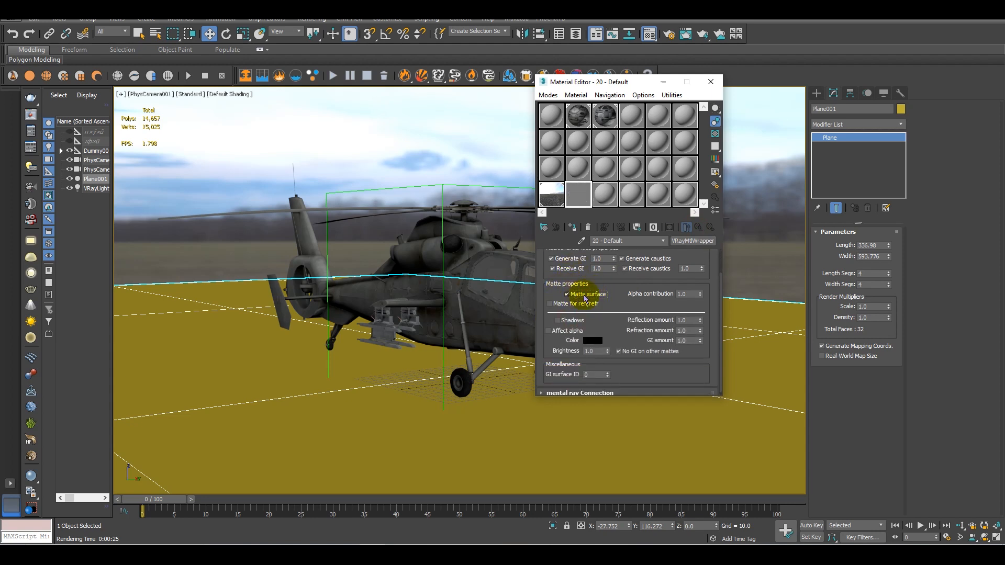
{"action": "left_click", "coordinate": [550, 304]}
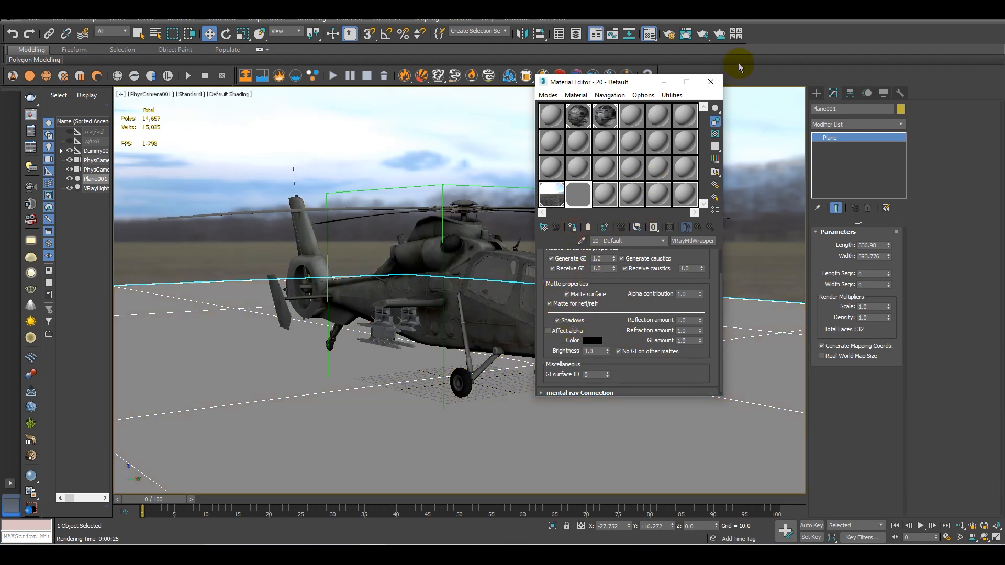
- Pick the helicopter's wz19 material into the editor and bring up the Diffuse map options
{"action": "left_click", "coordinate": [709, 81]}
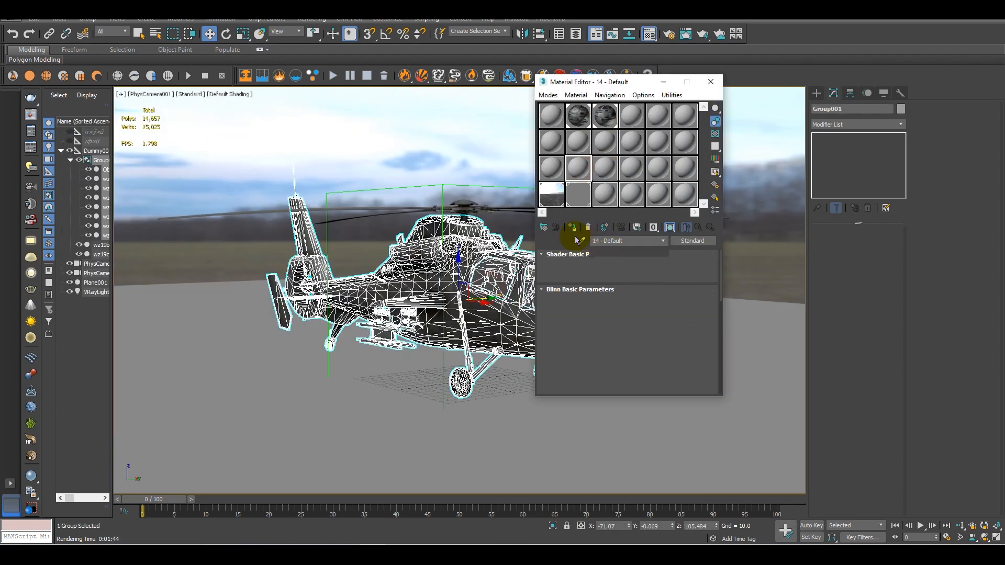
{"action": "left_click", "coordinate": [577, 167]}
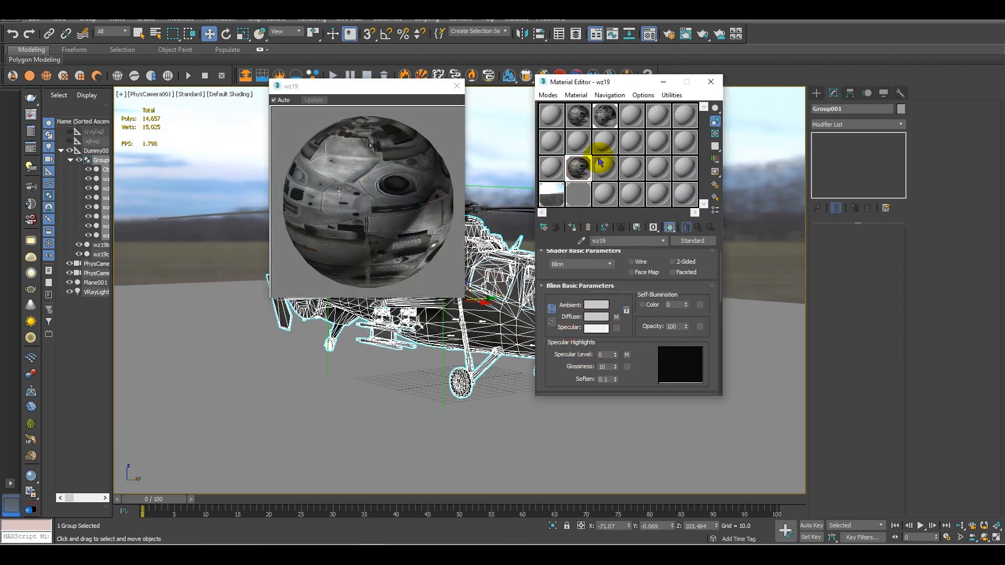
{"action": "right_click", "coordinate": [618, 321]}
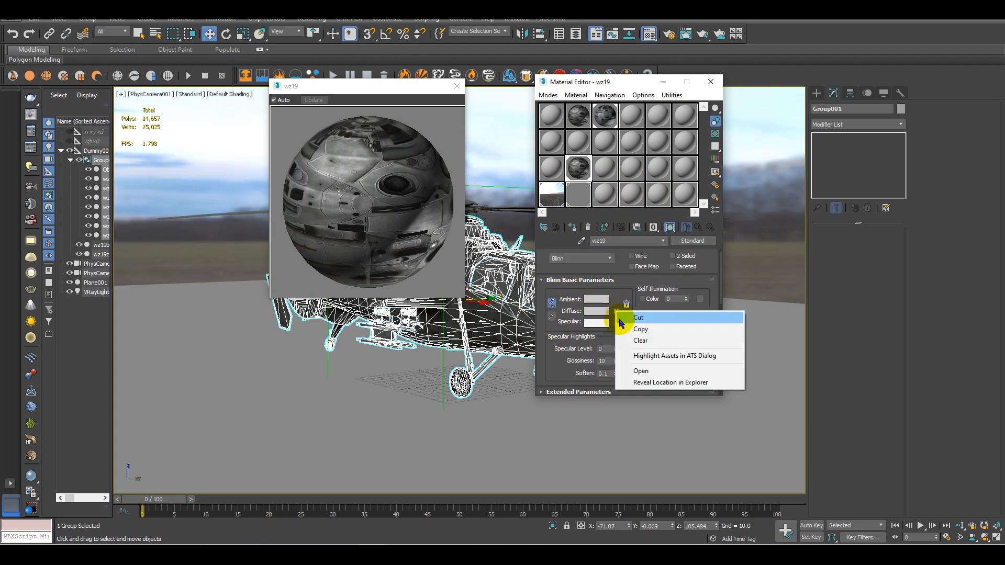